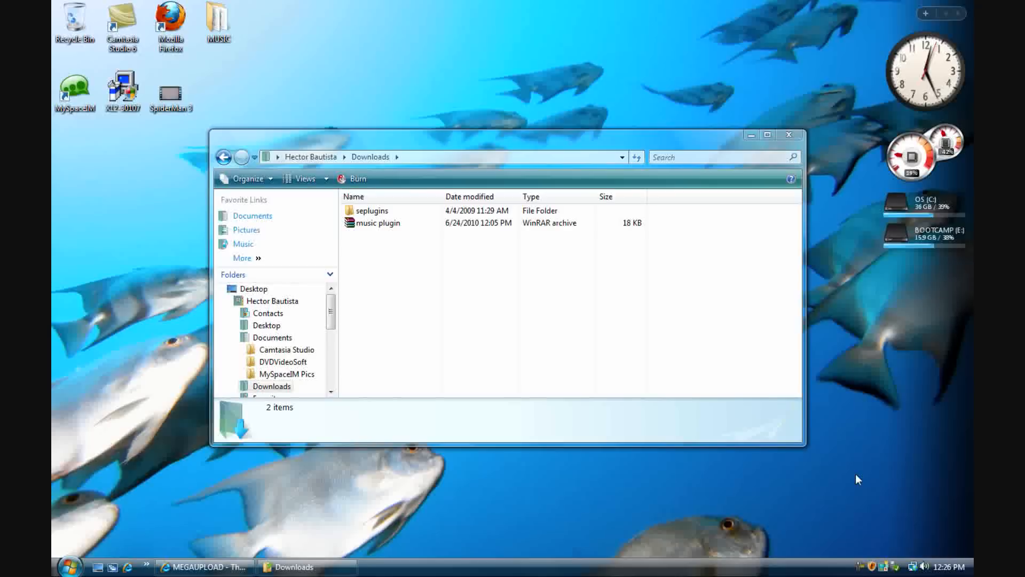
mouse_move(846, 456)
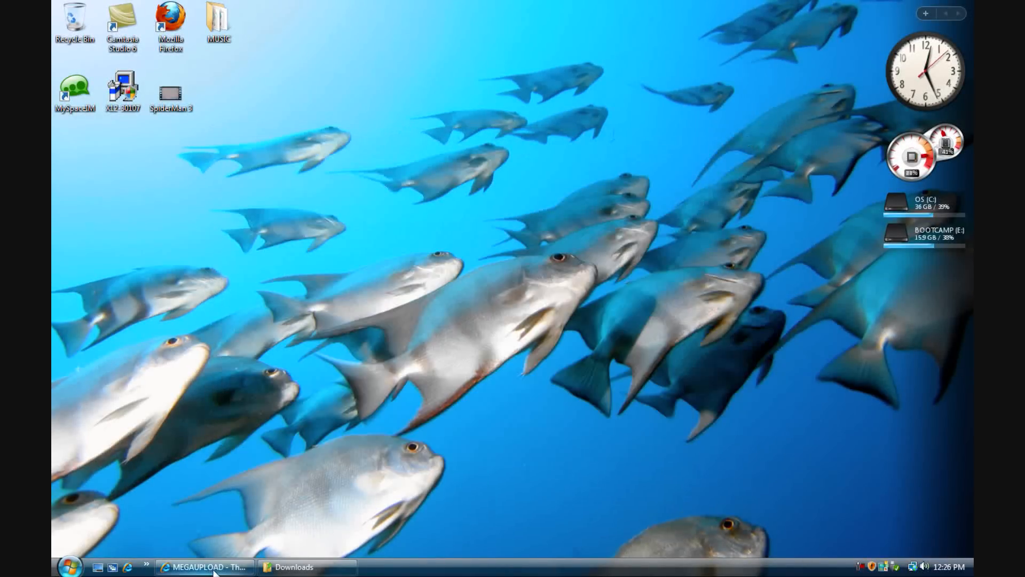
click(206, 567)
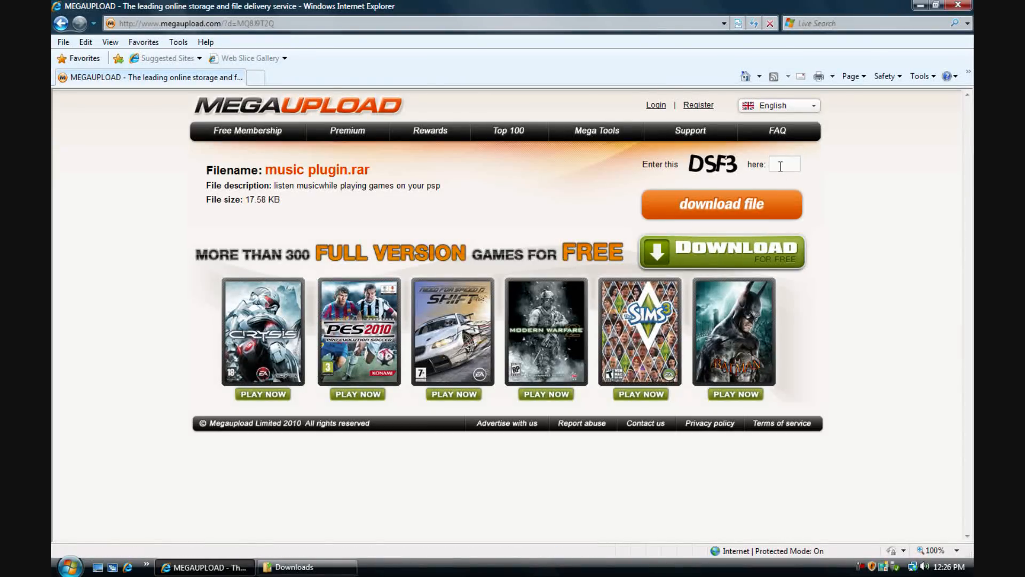
click(783, 164)
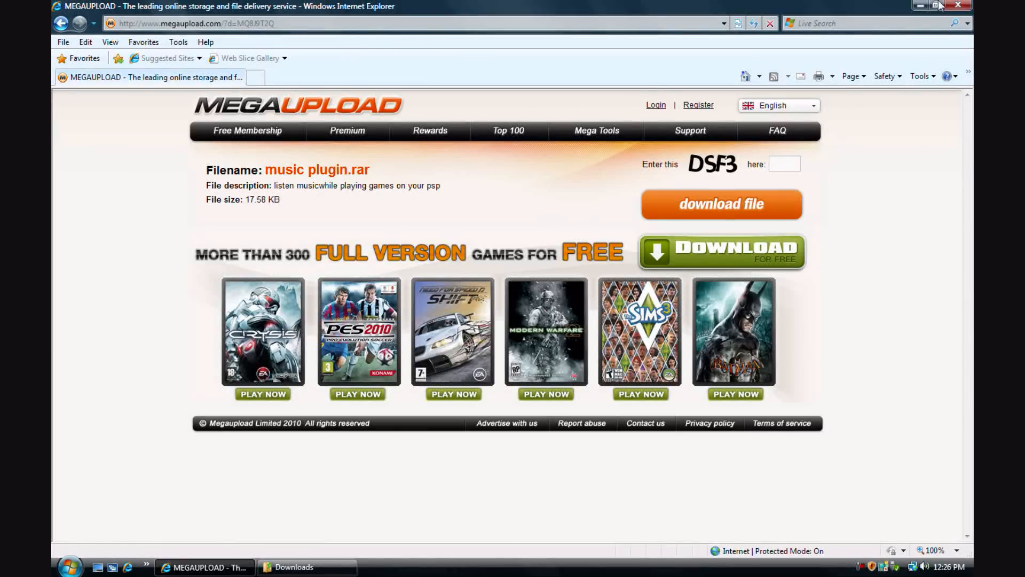
click(928, 7)
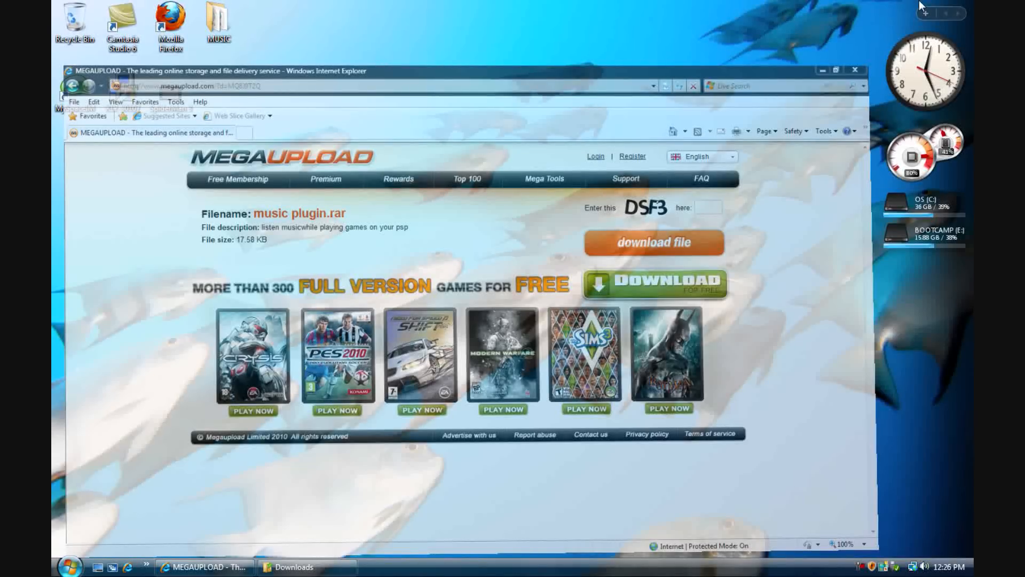
Step: Restore Downloads and extract the music plugin archive here, producing the seplugins folder
click(291, 567)
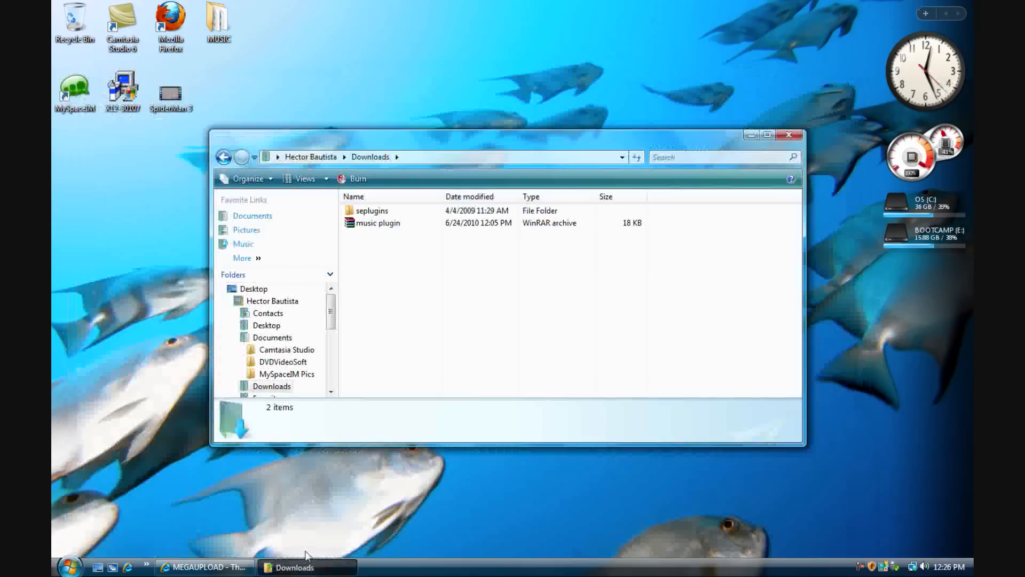
mouse_move(438, 237)
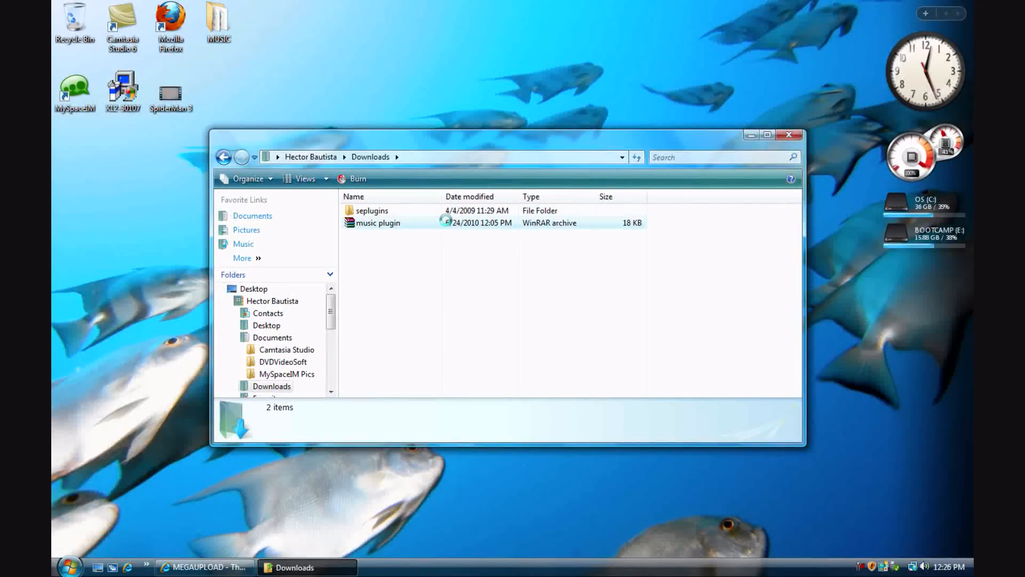
right_click(377, 222)
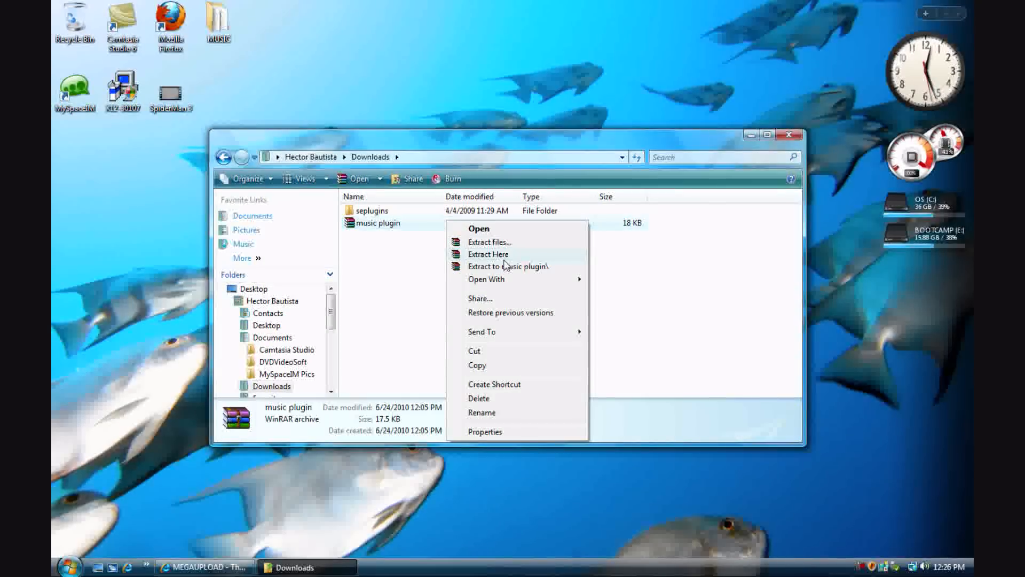
click(383, 277)
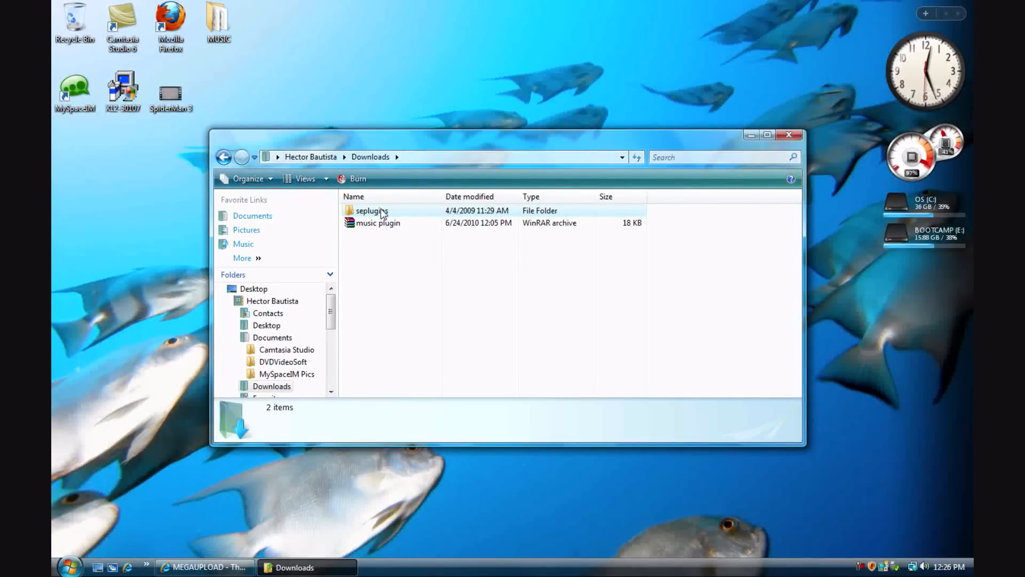
Step: Select the extracted seplugins folder in Downloads before connecting the memory stick
click(372, 211)
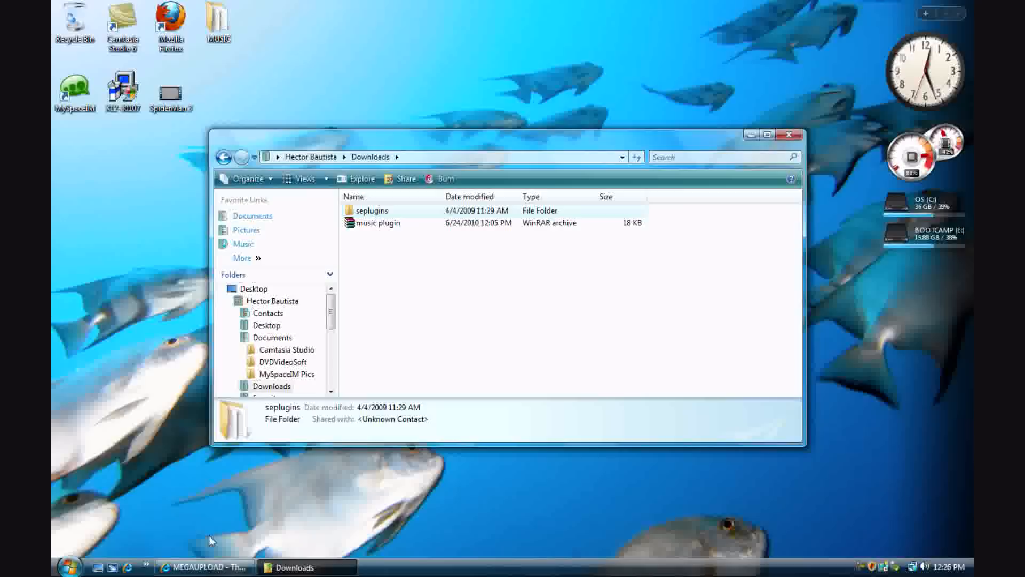
mouse_move(423, 391)
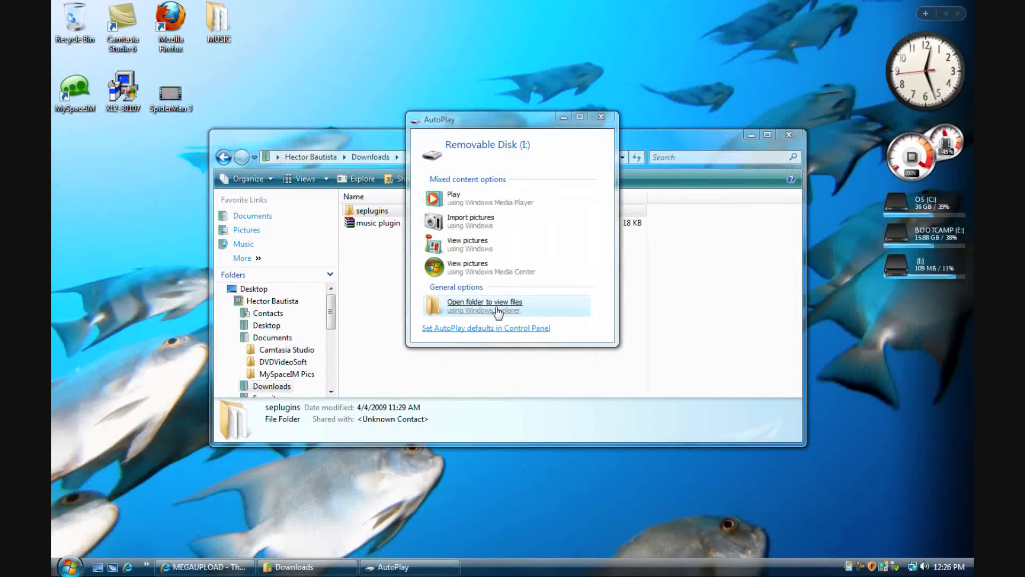
Step: View Removable Disk (I:) files via AutoPlay and confirm merging seplugins into its root
click(485, 305)
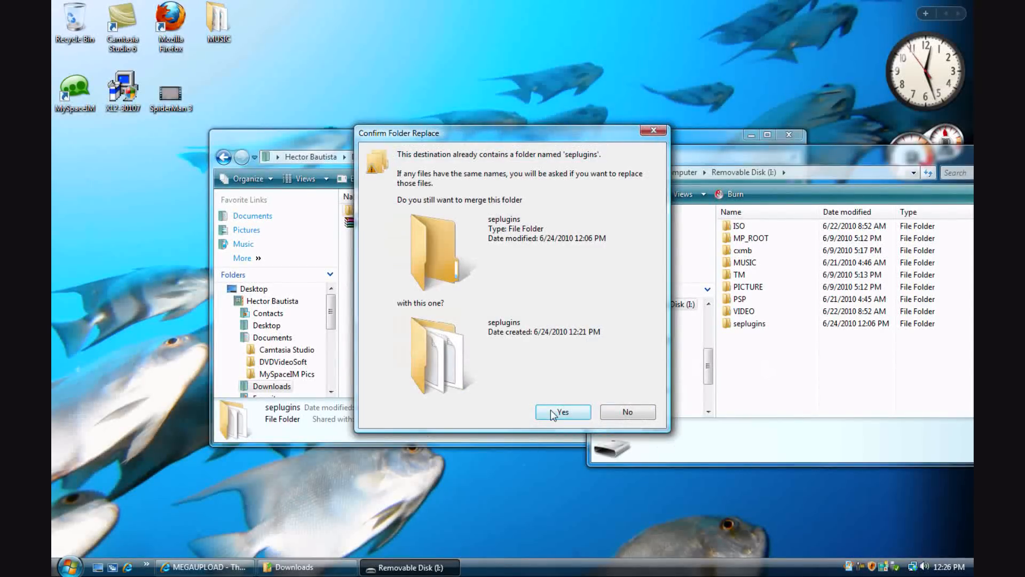
click(563, 412)
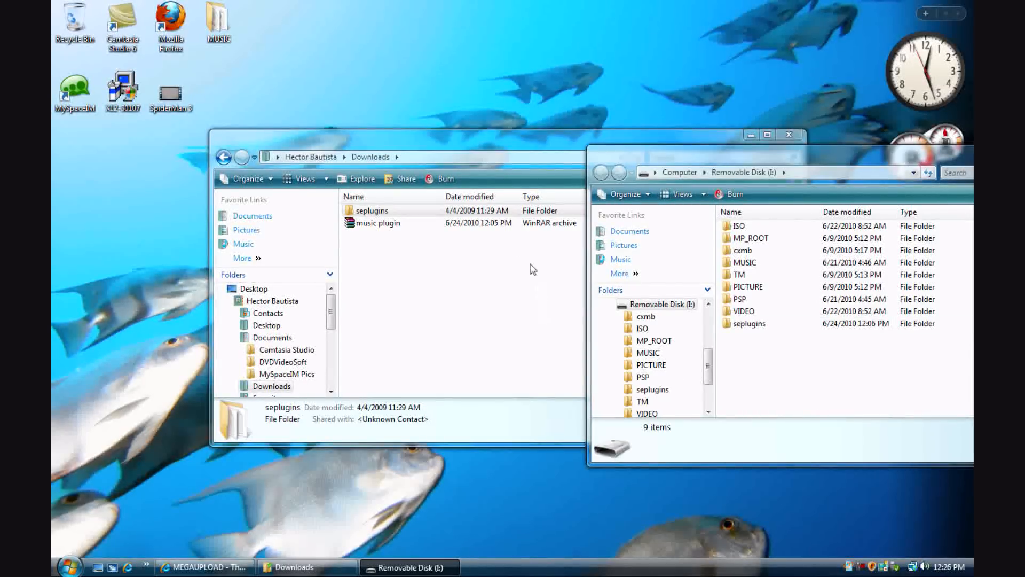
Step: View the seplugins folder's vsh file in Notepad and bring up options for its plugin path line
click(749, 322)
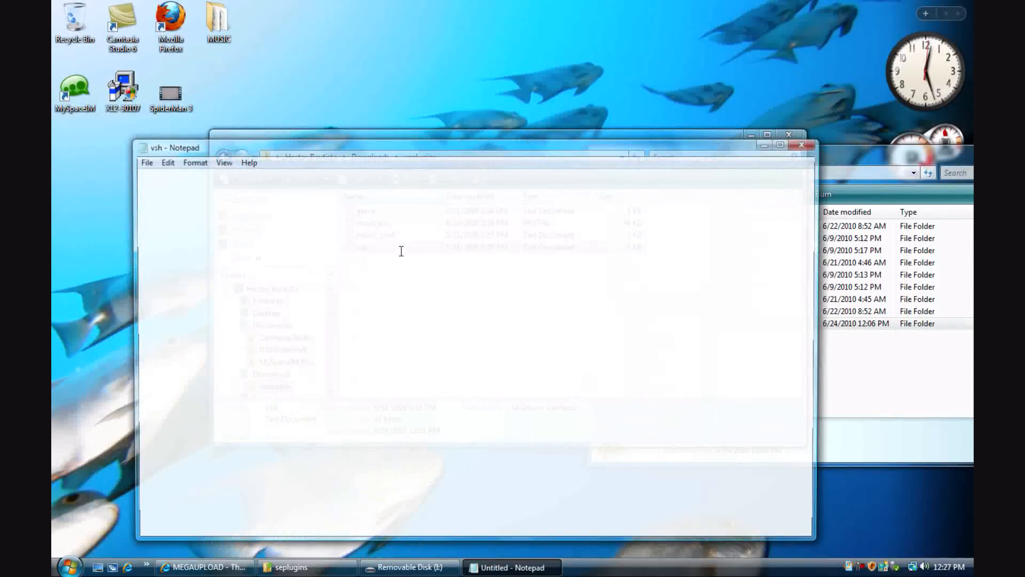
right_click(196, 174)
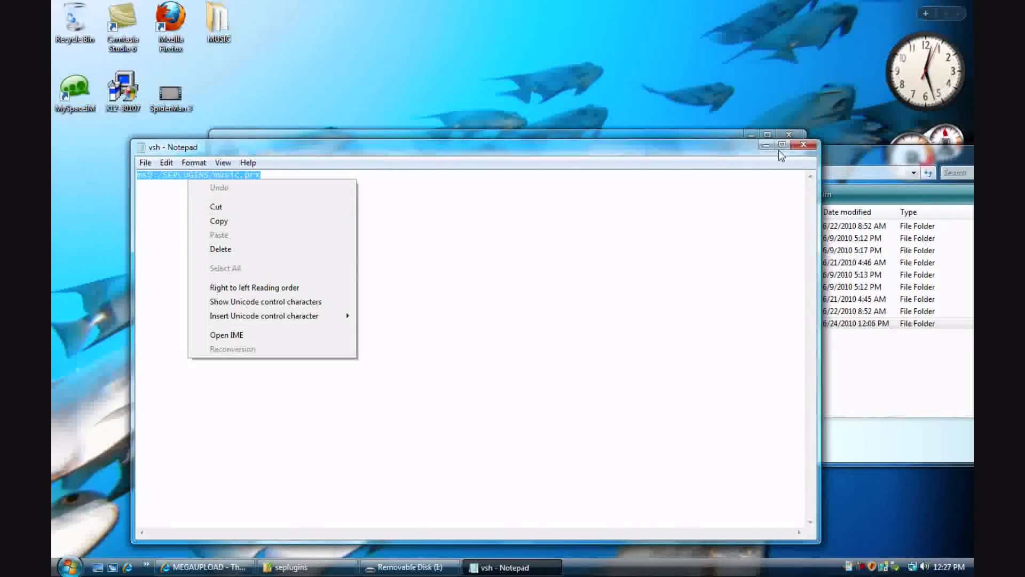